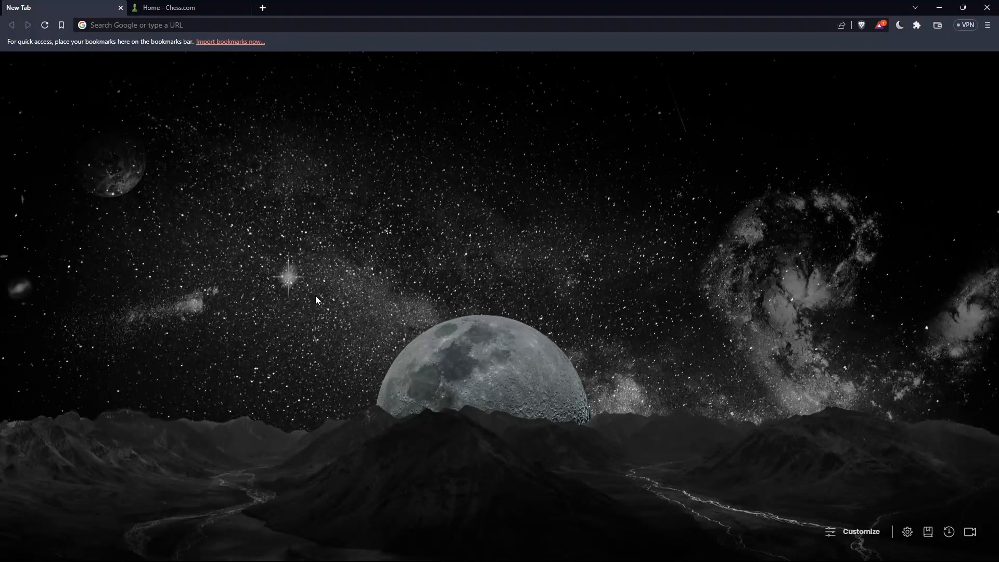
pyautogui.moveTo(301, 266)
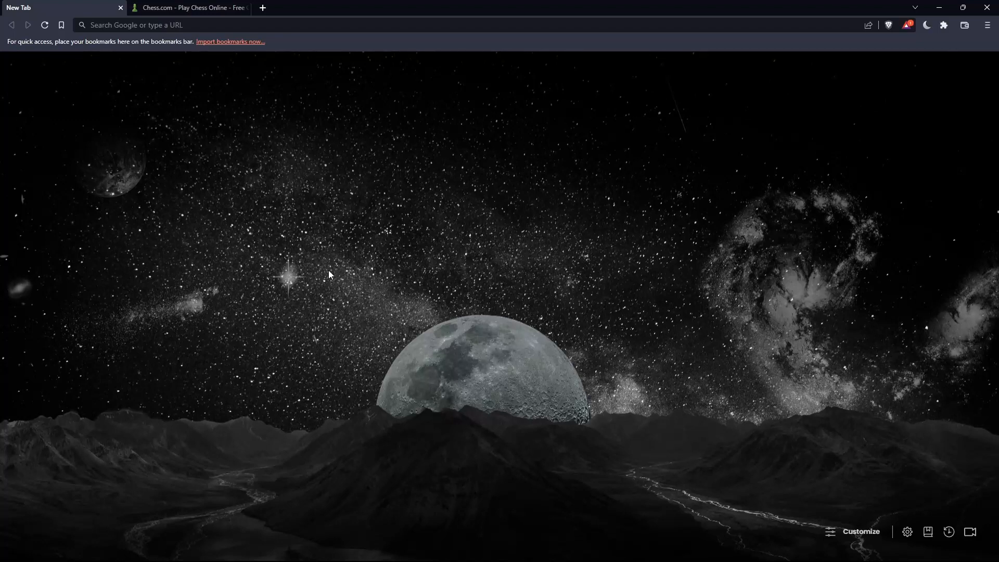
pyautogui.moveTo(420, 234)
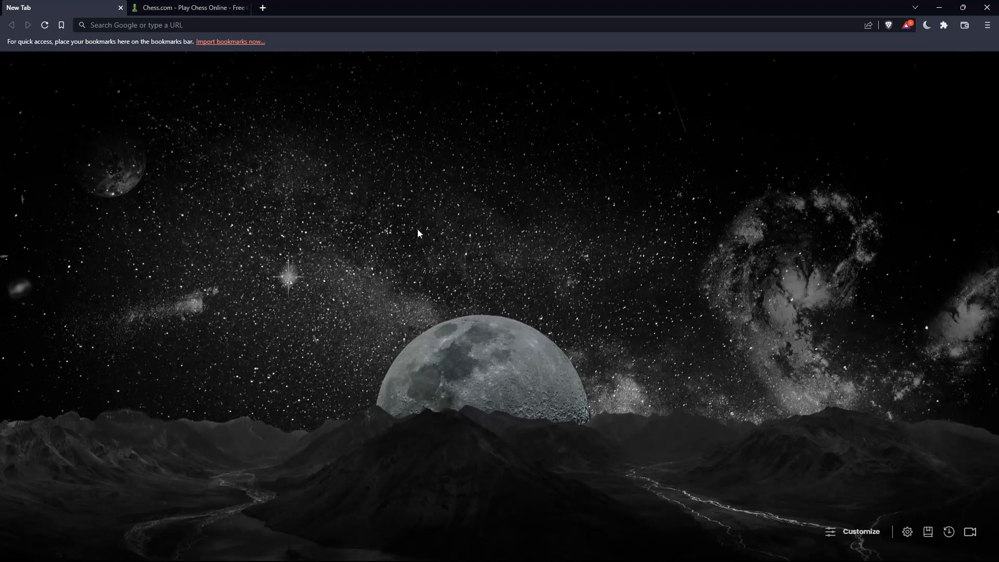
pyautogui.moveTo(410, 240)
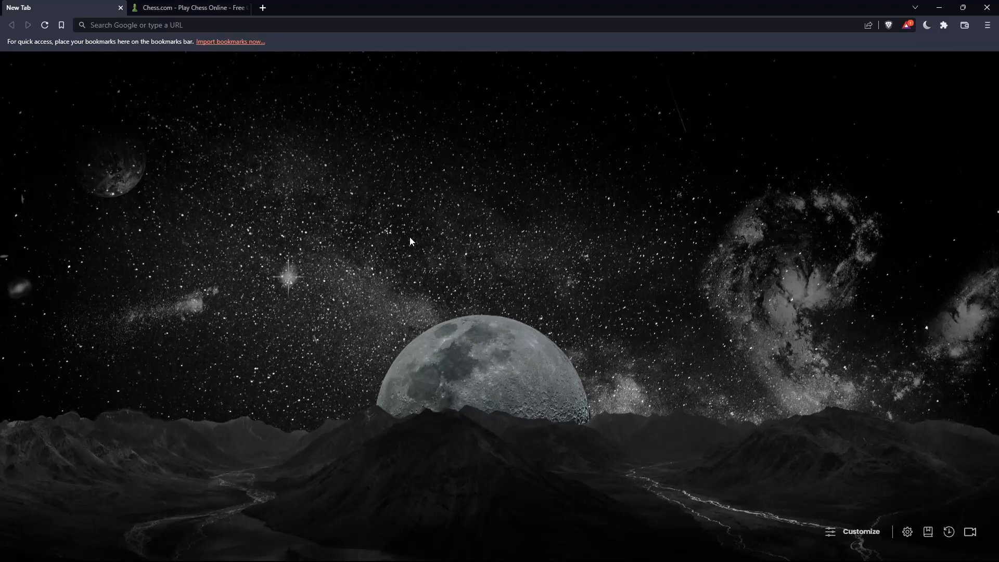
pyautogui.moveTo(396, 223)
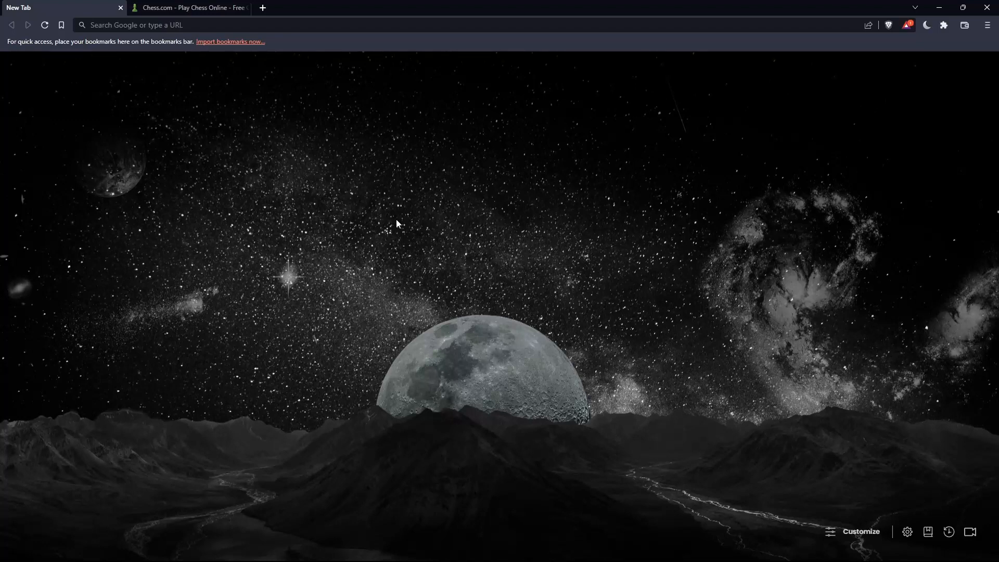
pyautogui.moveTo(462, 203)
pyautogui.write('chess.com')
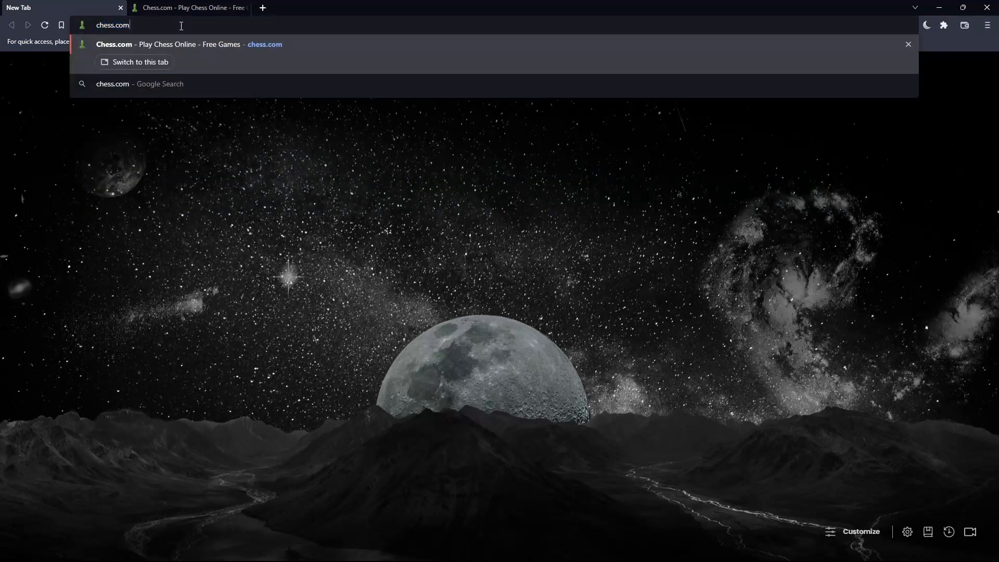
# - Switch to the Chess.com tab and reach the login page with 'Remember me' ticked
pyautogui.click(141, 61)
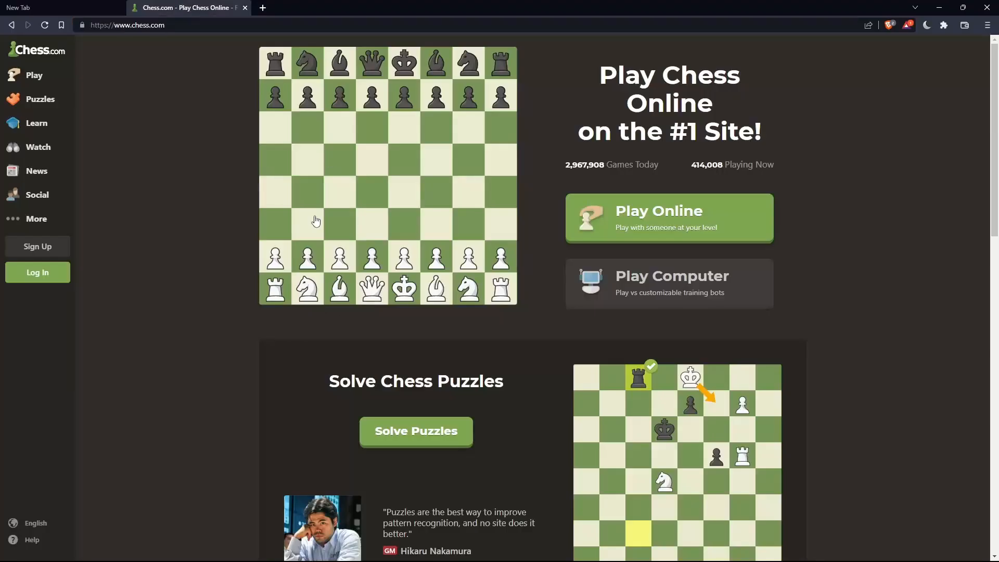
pyautogui.moveTo(173, 212)
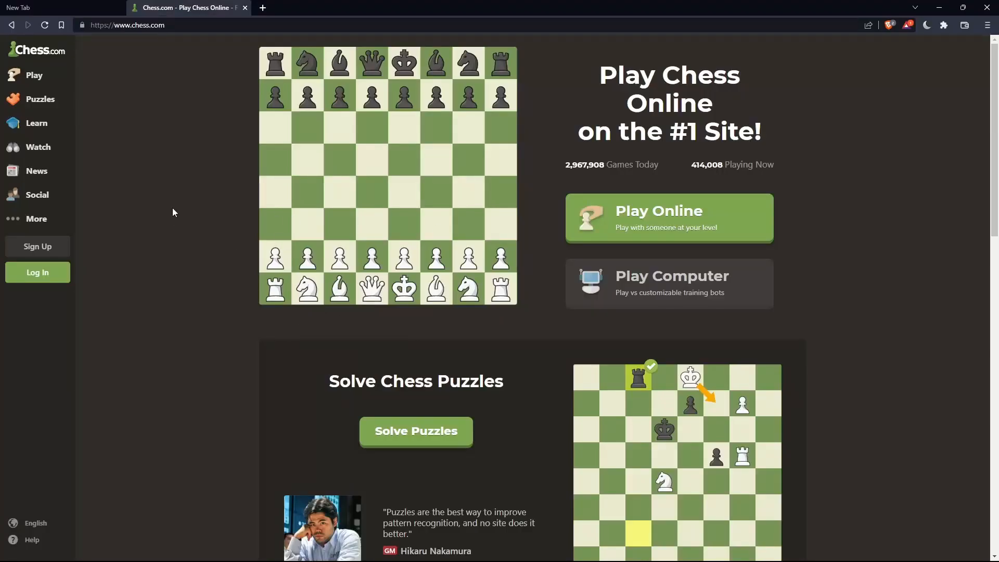
pyautogui.moveTo(37, 272)
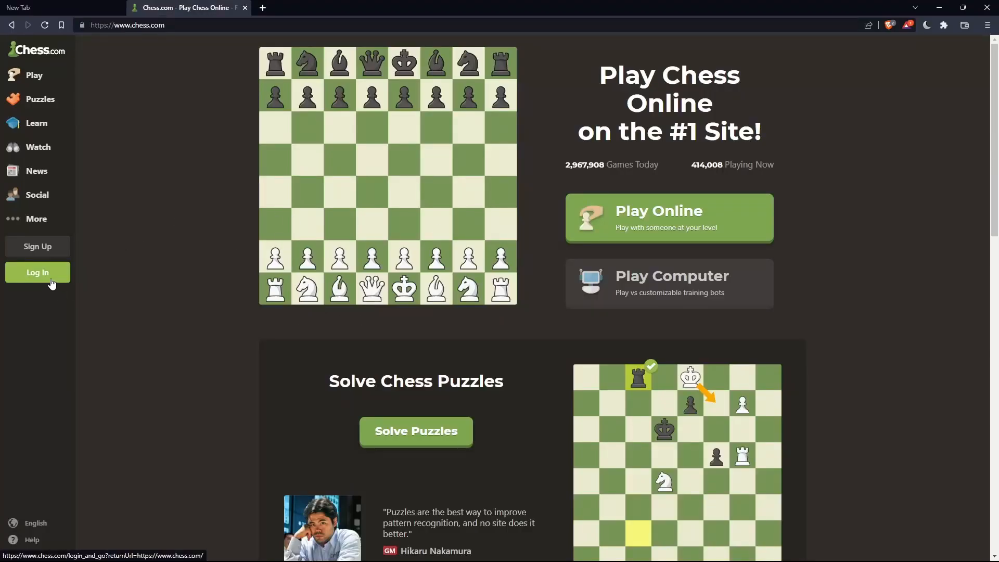
pyautogui.click(37, 271)
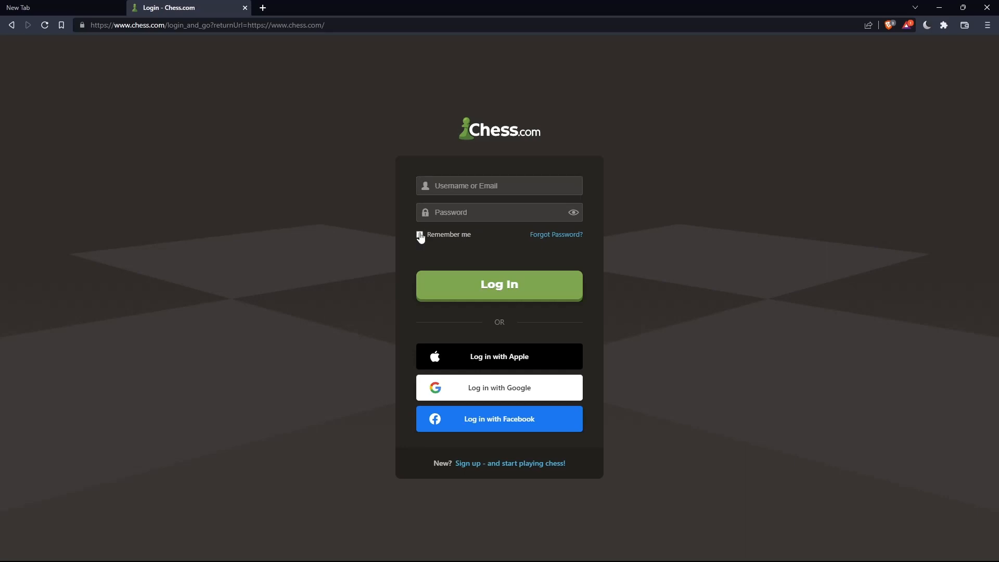
pyautogui.click(419, 234)
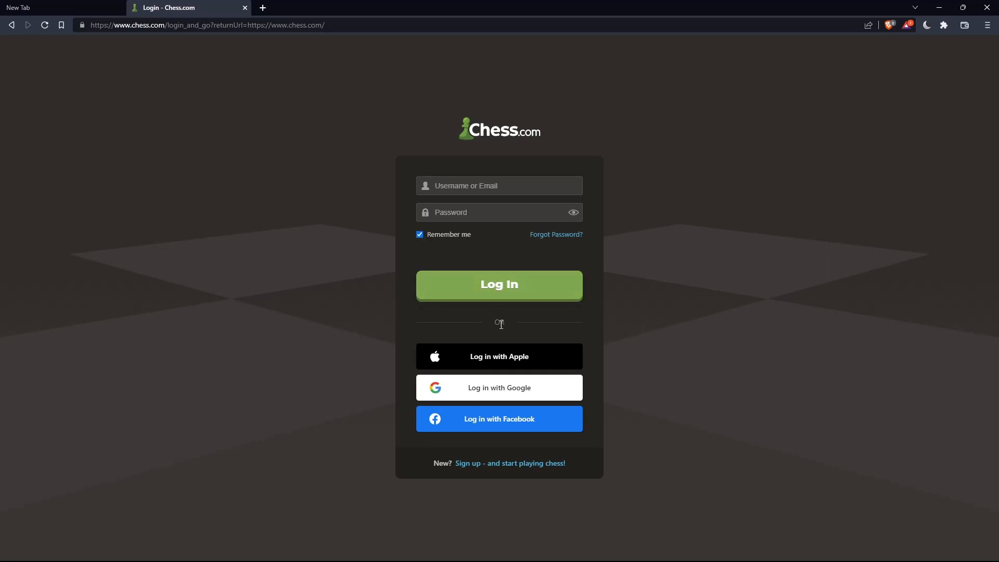
pyautogui.moveTo(523, 387)
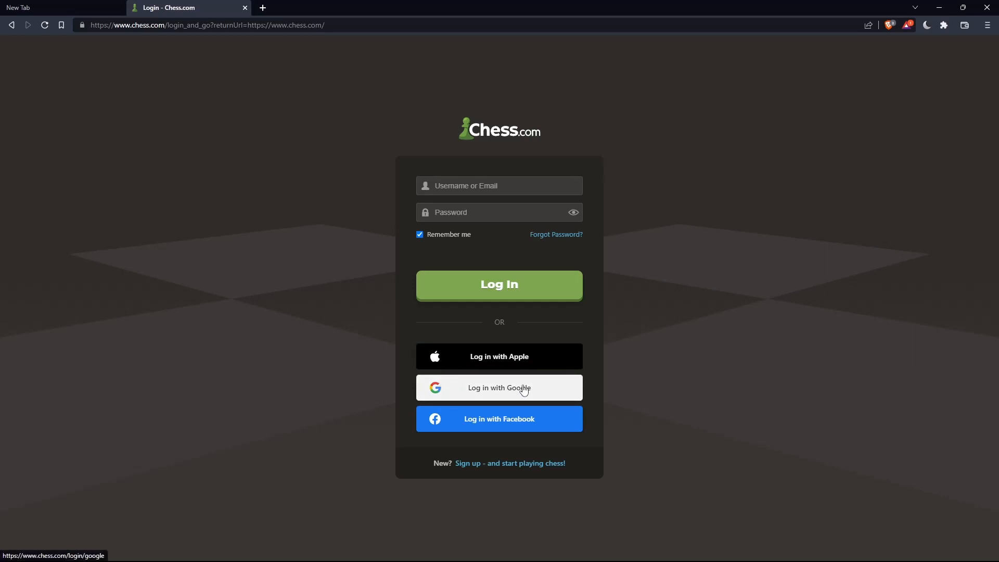
pyautogui.moveTo(367, 349)
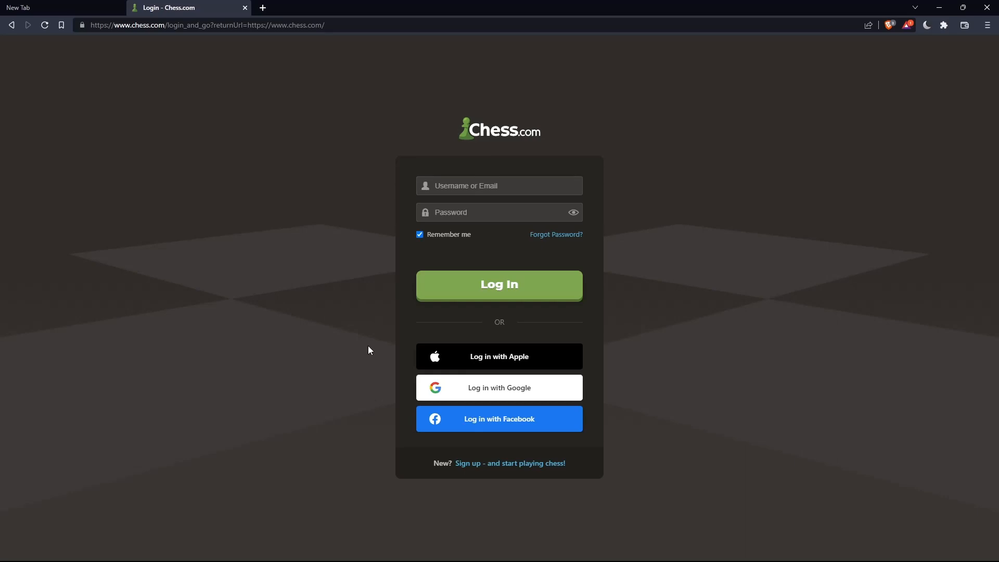
pyautogui.moveTo(472, 352)
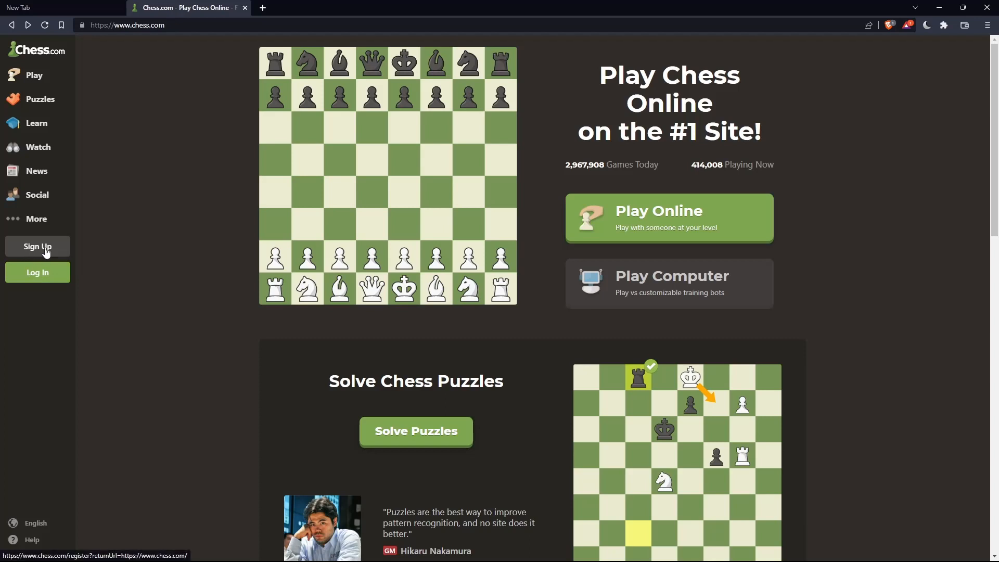
# - From the login page, follow the sign-up link into the new account registration form
pyautogui.click(37, 272)
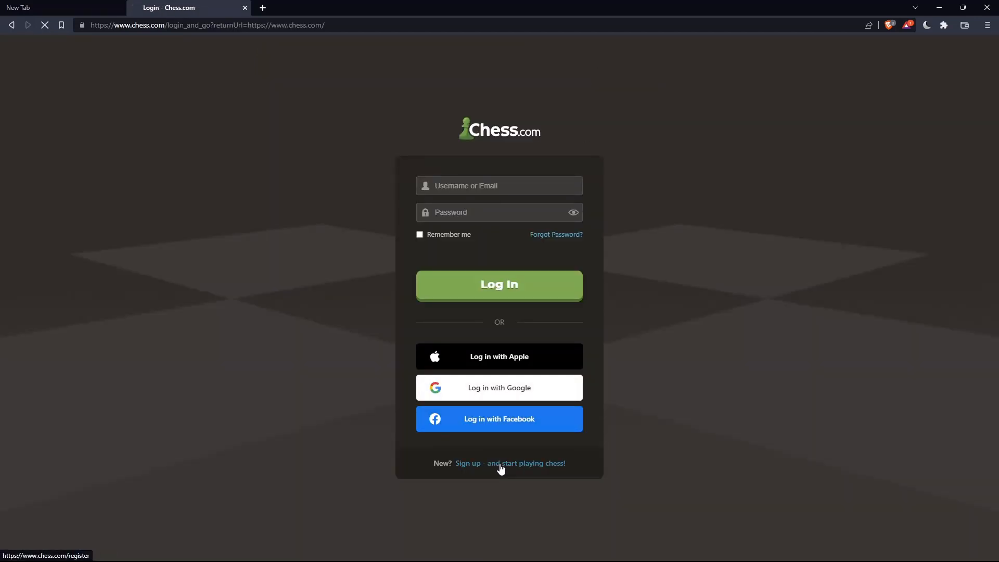
pyautogui.click(509, 463)
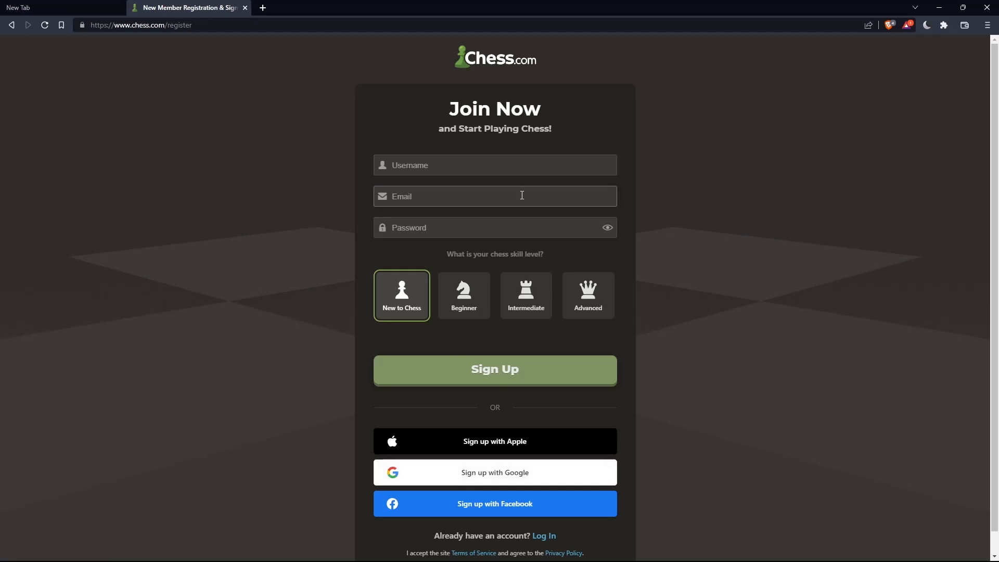
pyautogui.moveTo(499, 230)
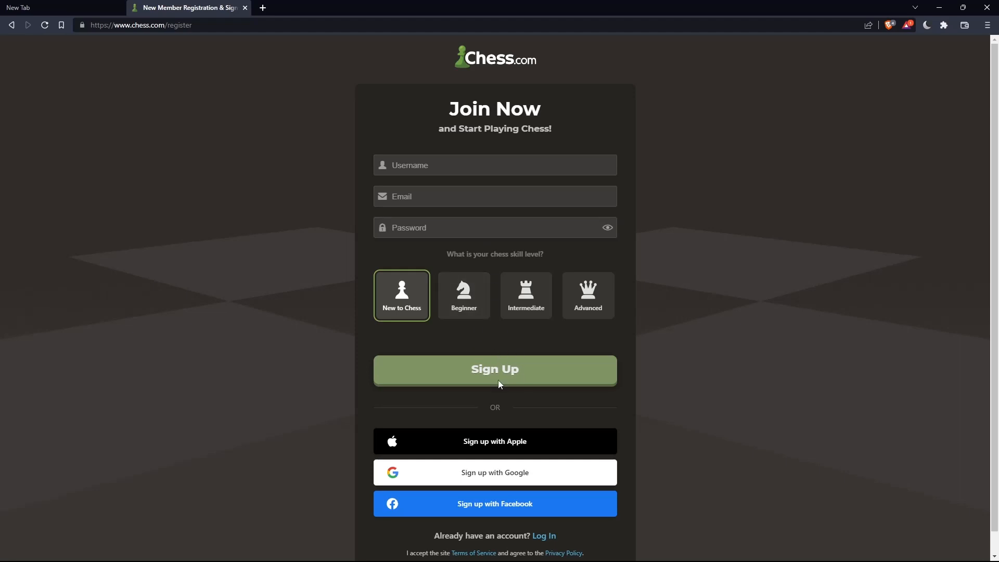
pyautogui.moveTo(433, 311)
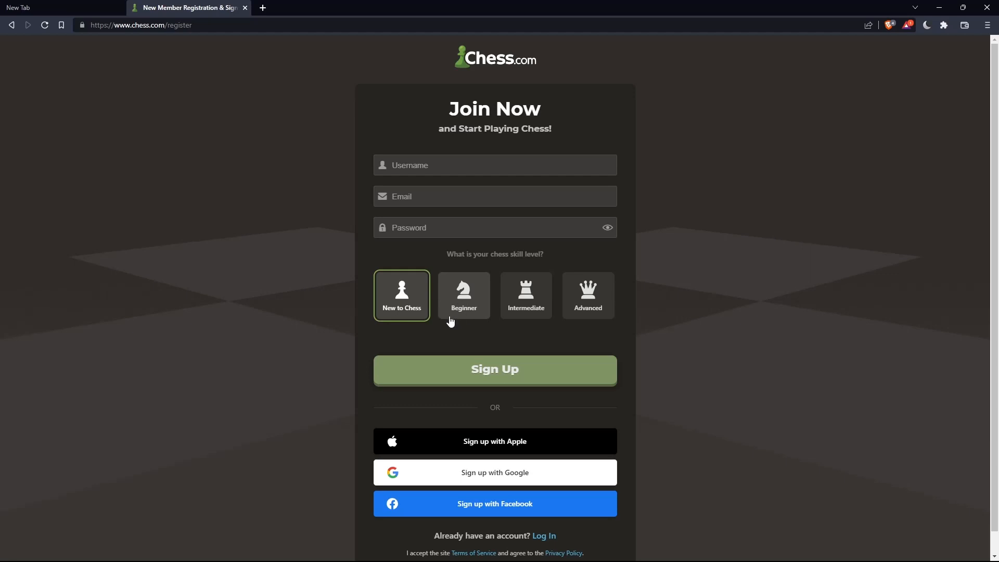
pyautogui.moveTo(457, 316)
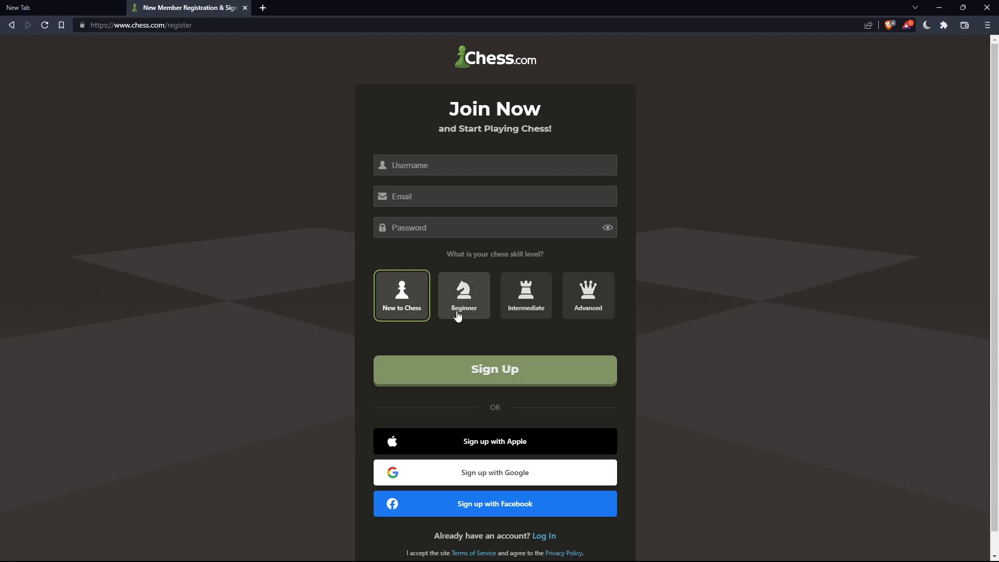
pyautogui.moveTo(554, 328)
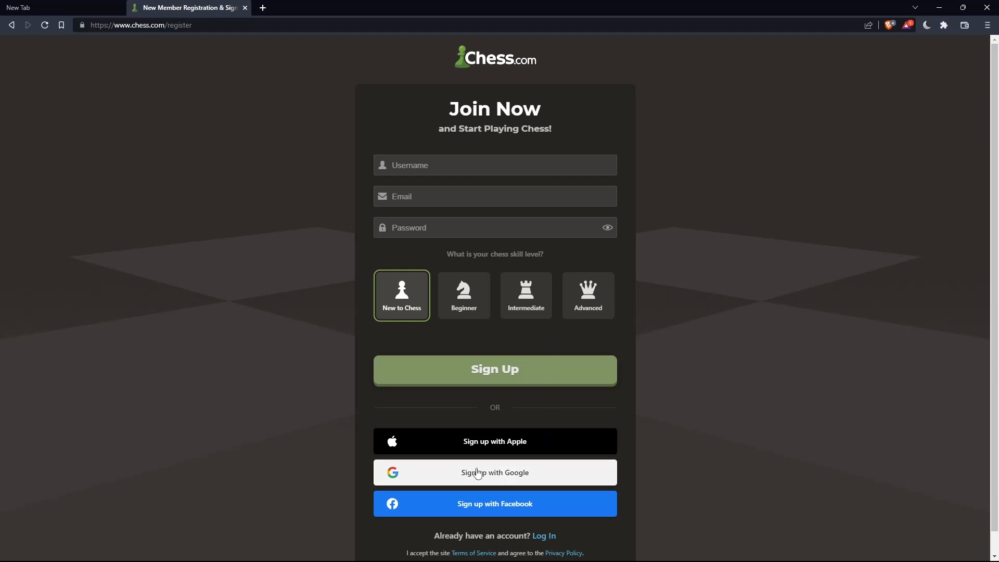
pyautogui.moveTo(486, 508)
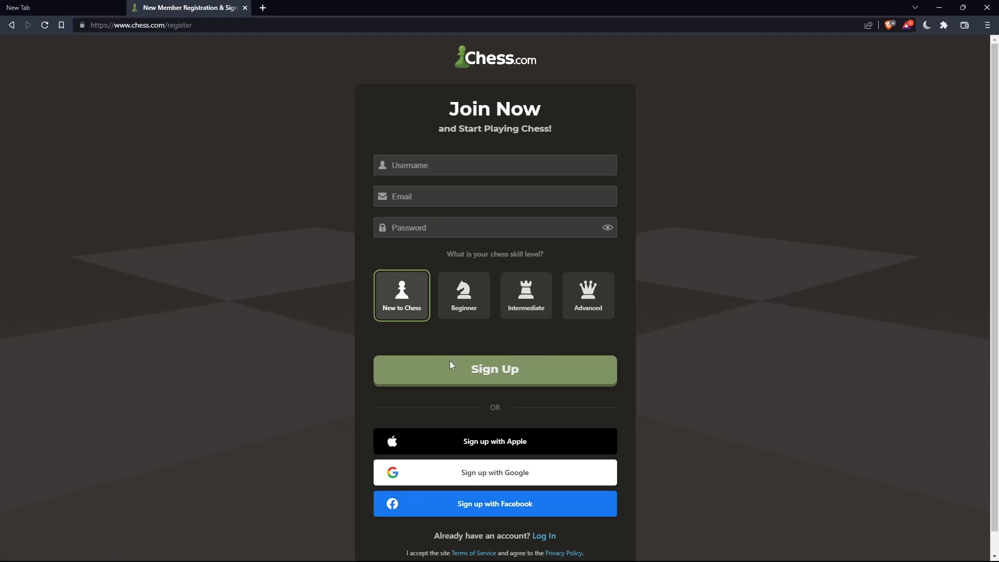
pyautogui.click(494, 369)
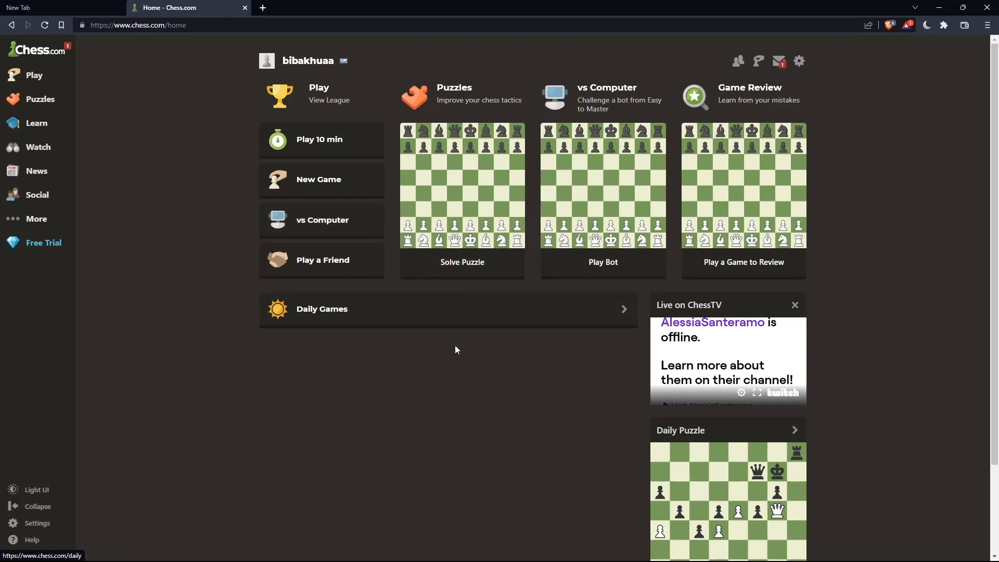
pyautogui.moveTo(203, 231)
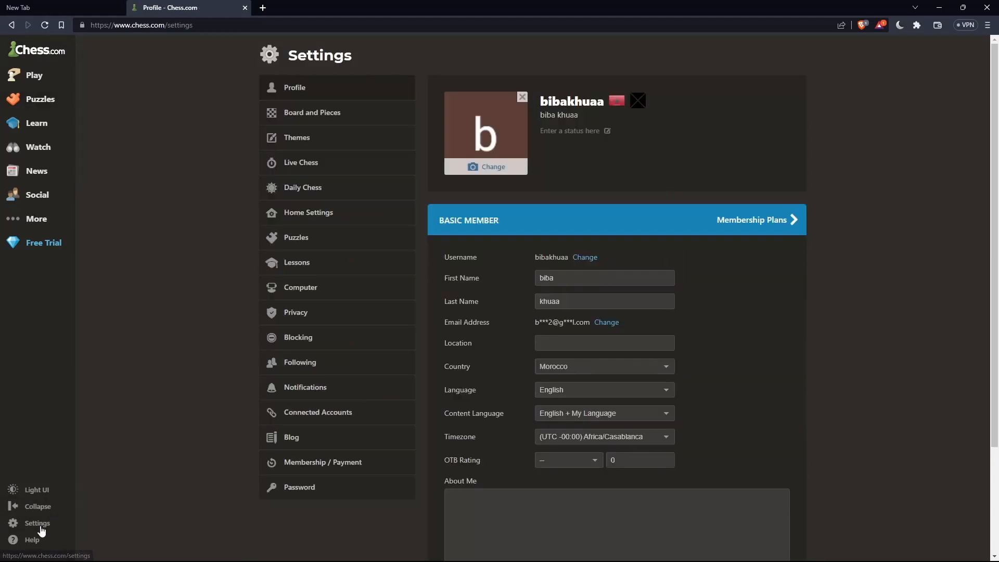
pyautogui.moveTo(452, 81)
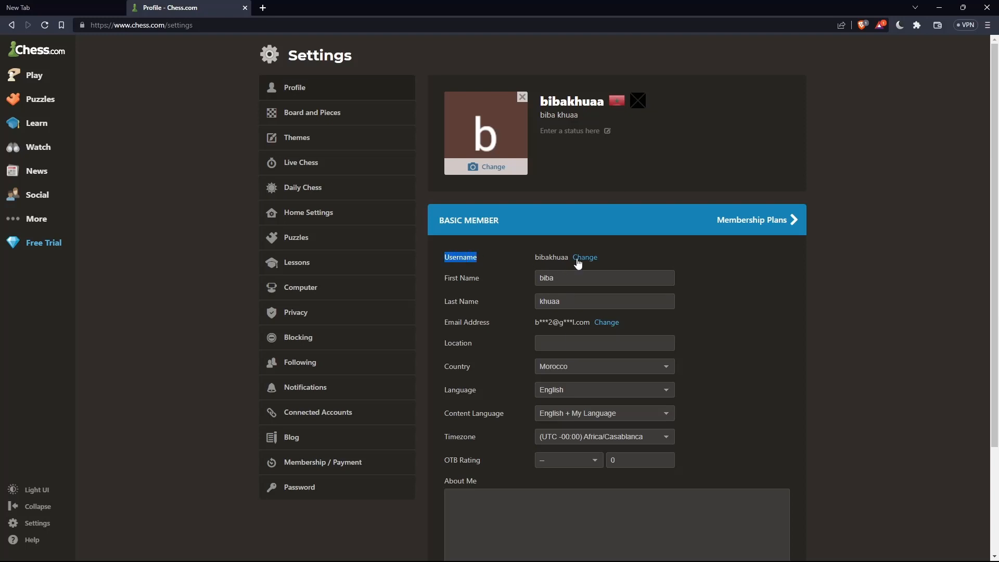
# - Change the account username to 'testerxD' and save it
pyautogui.click(583, 258)
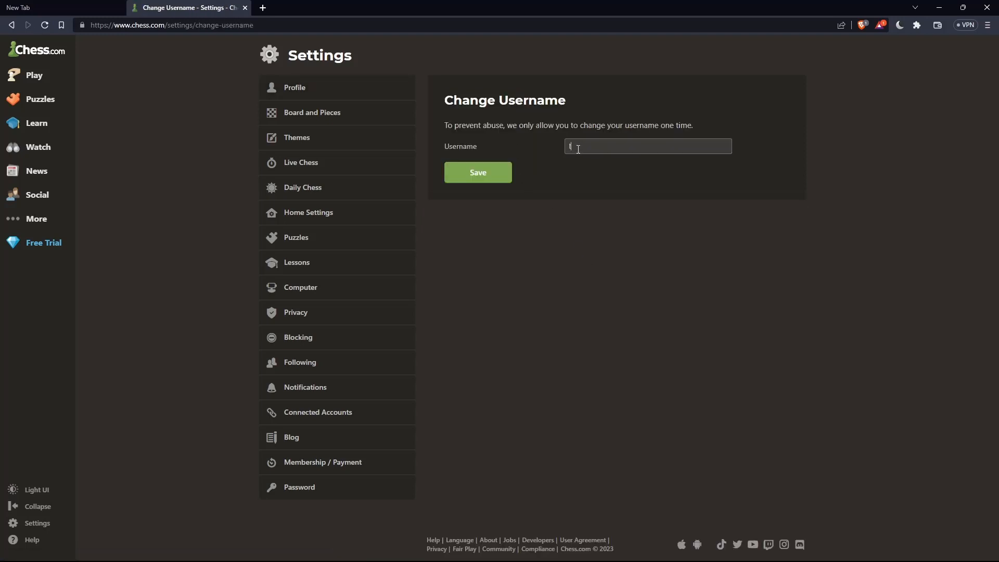
pyautogui.write('tester')
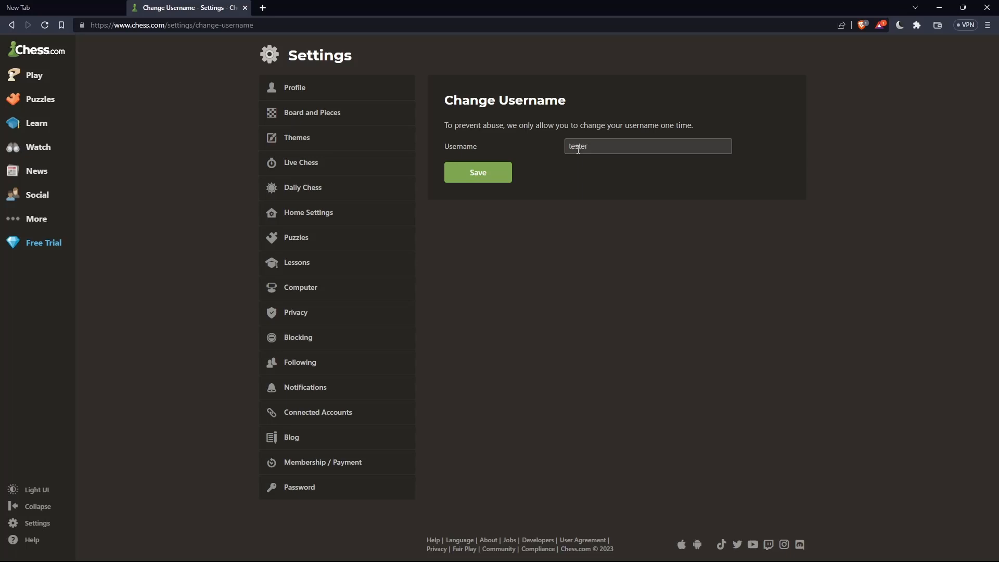
pyautogui.write('xD')
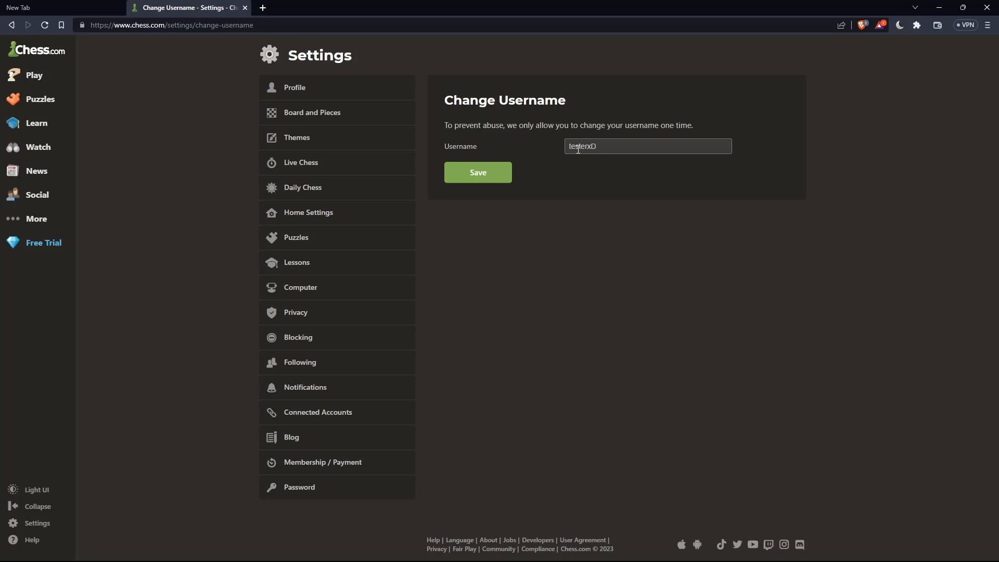
pyautogui.click(478, 172)
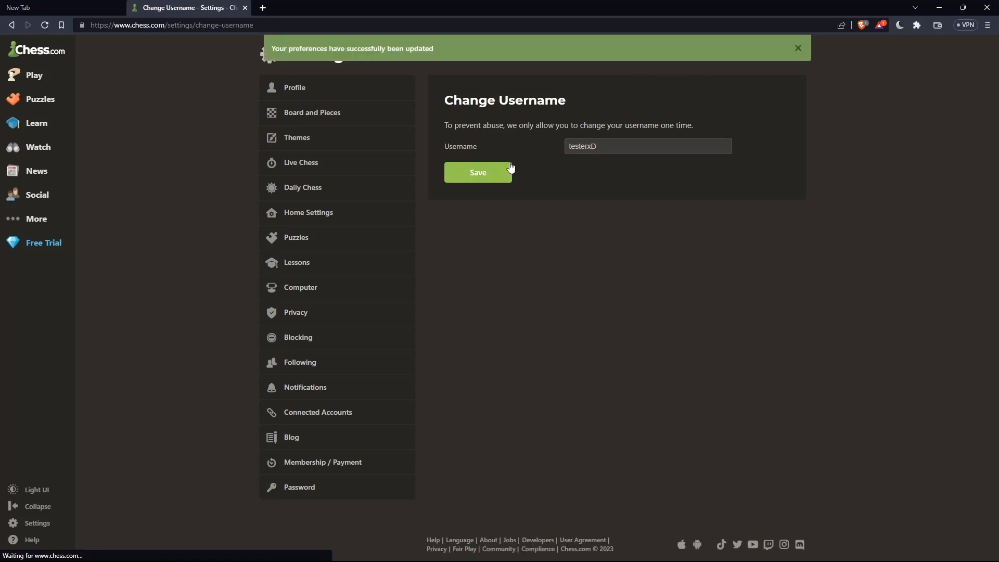
pyautogui.click(478, 172)
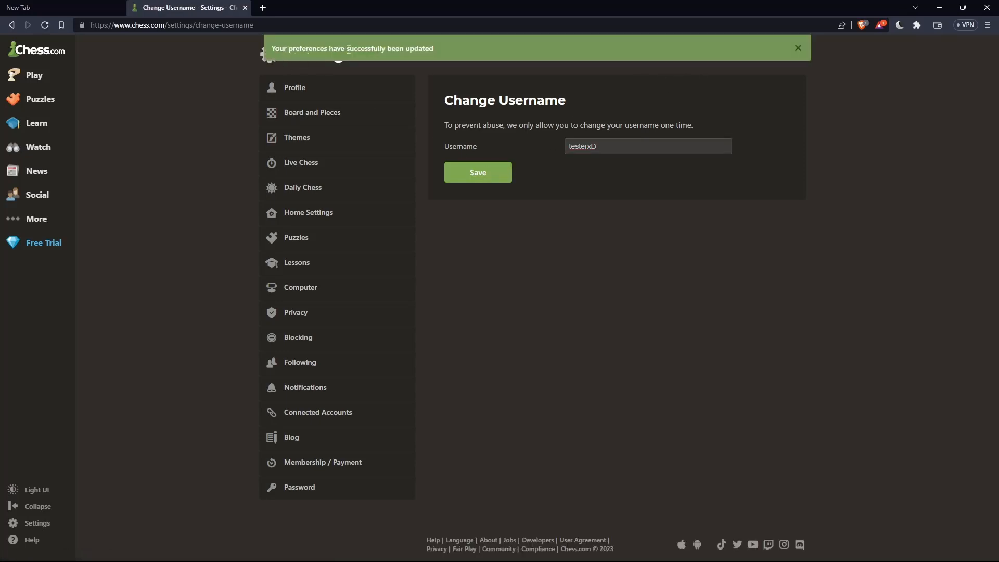
# - Return to the Chess.com home page showing the new username testerxD
pyautogui.click(35, 51)
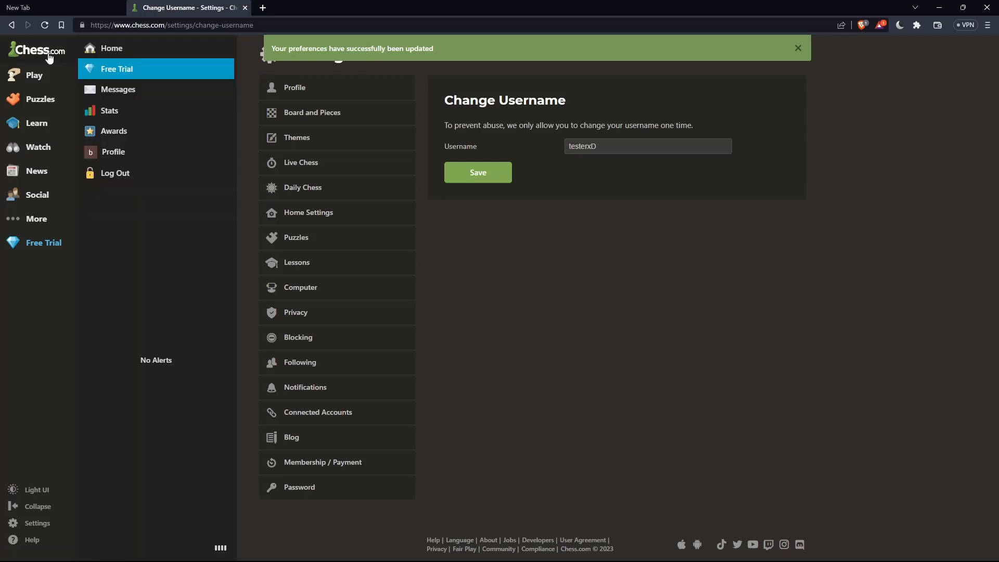
pyautogui.click(36, 50)
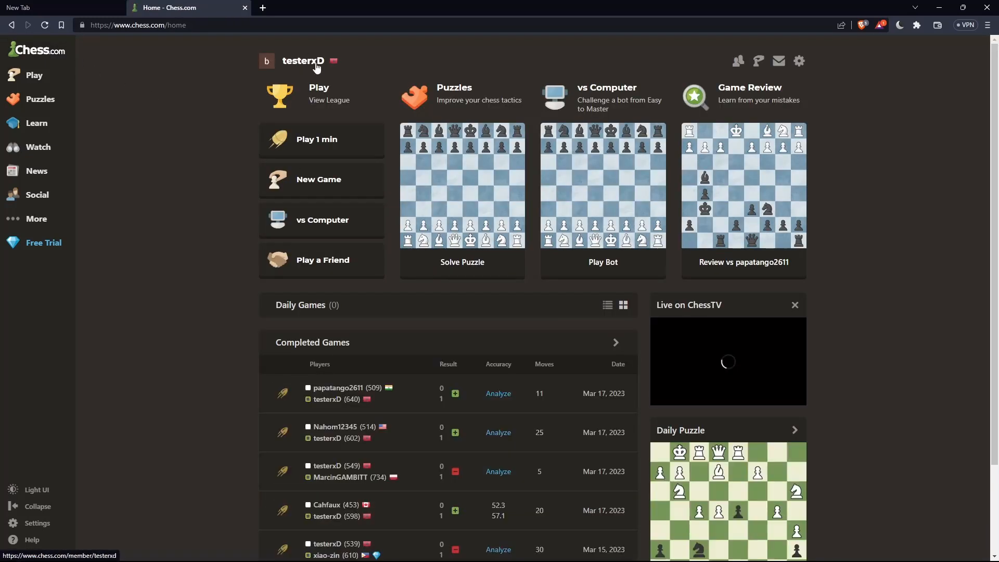